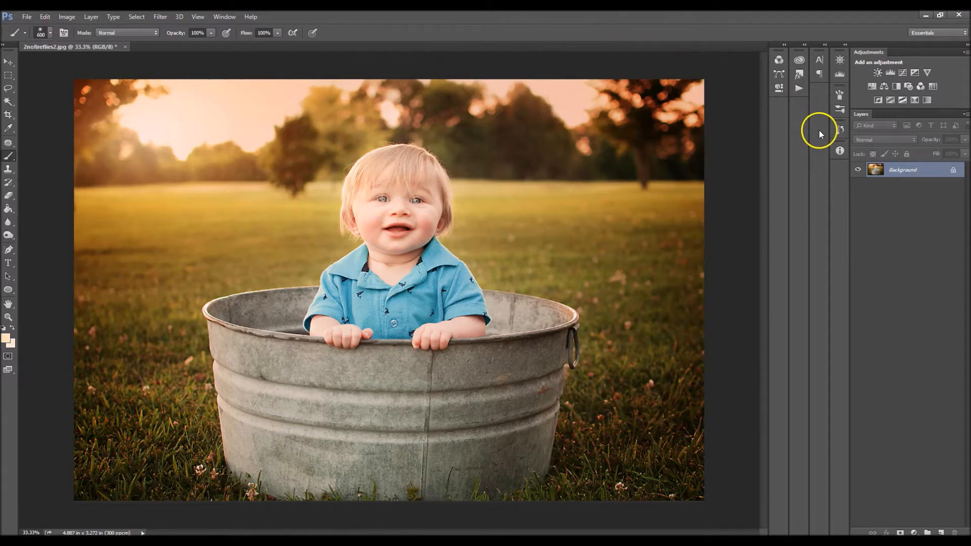
mouse_move(29, 30)
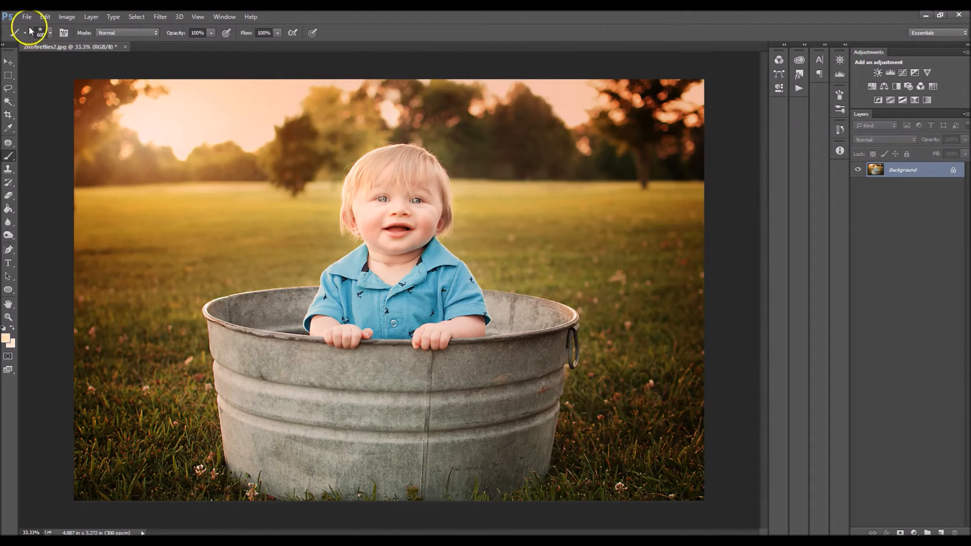
- Place Firefly Overlay.jpg into the photo as a new embedded layer
left_click(26, 17)
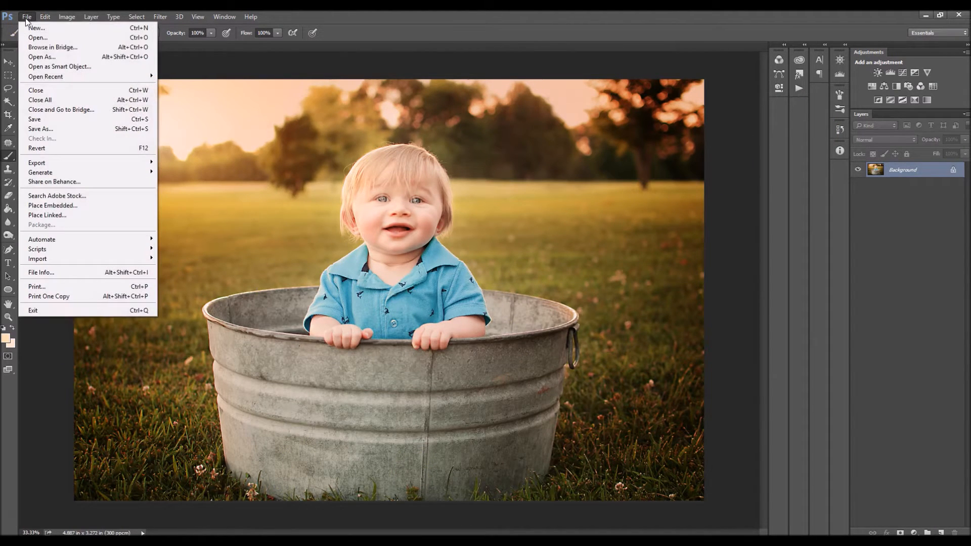
mouse_move(53, 206)
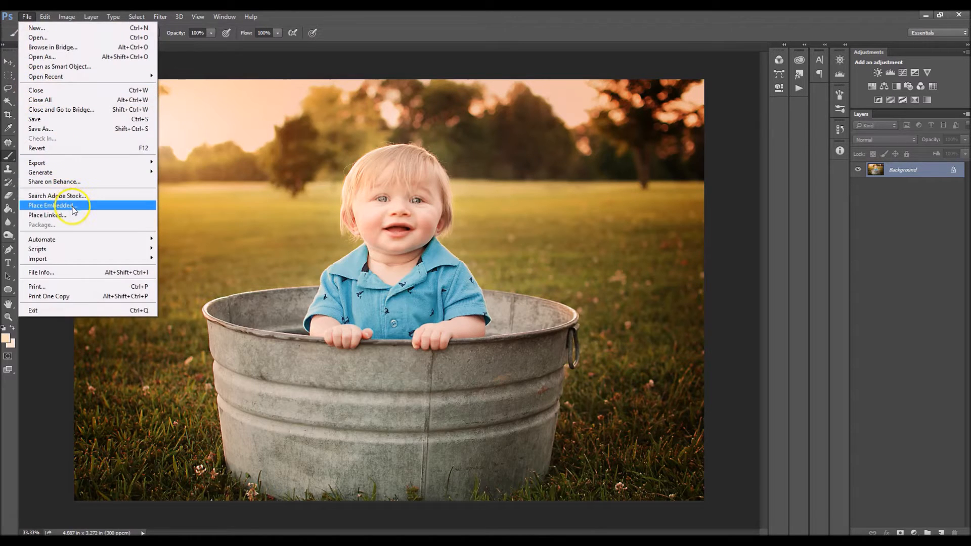
left_click(51, 205)
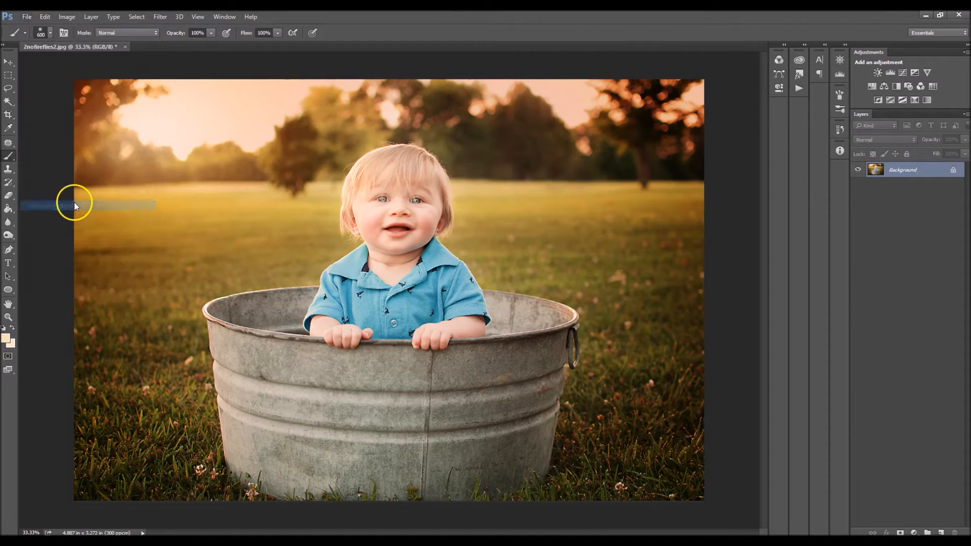
left_click(26, 17)
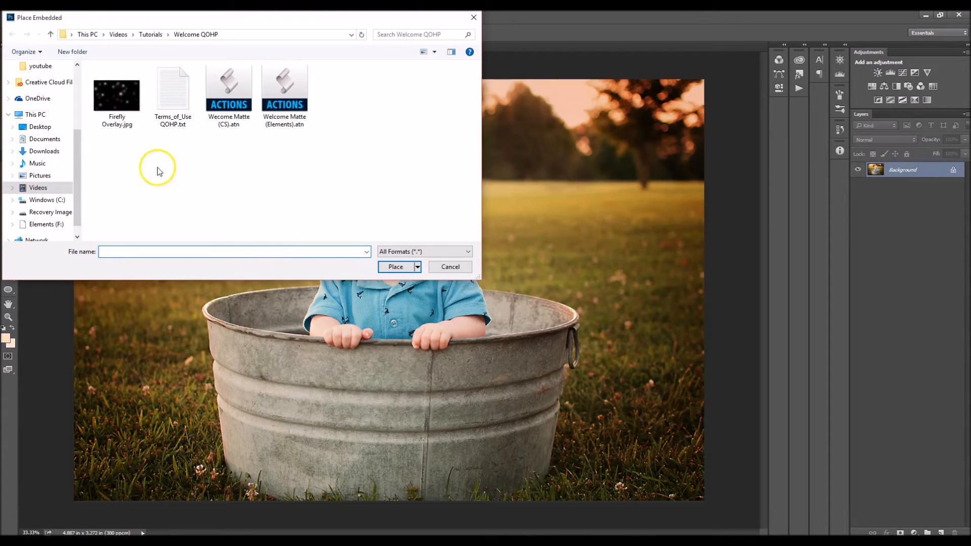
left_click(116, 91)
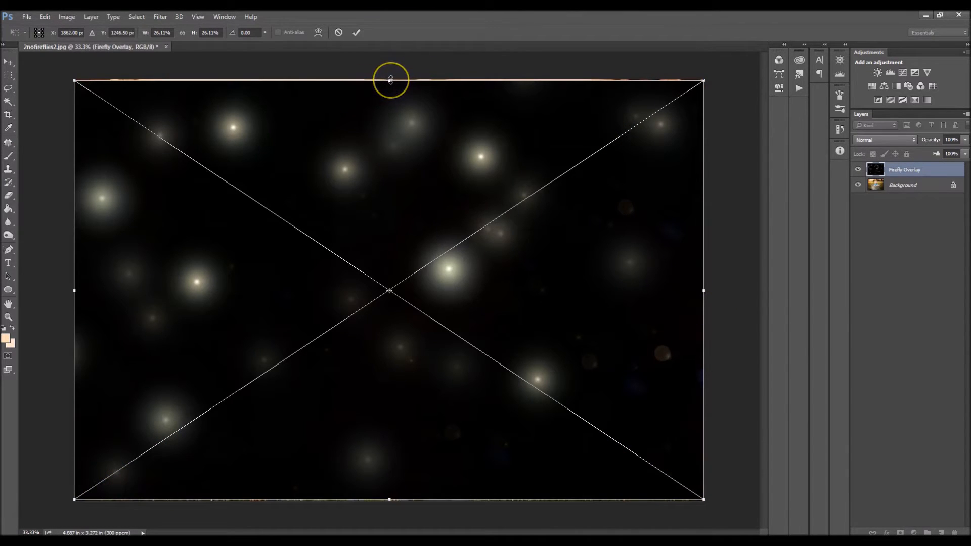
- Stretch the overlay's top and bottom edges so it covers the whole canvas
left_click_drag(391, 82, 390, 76)
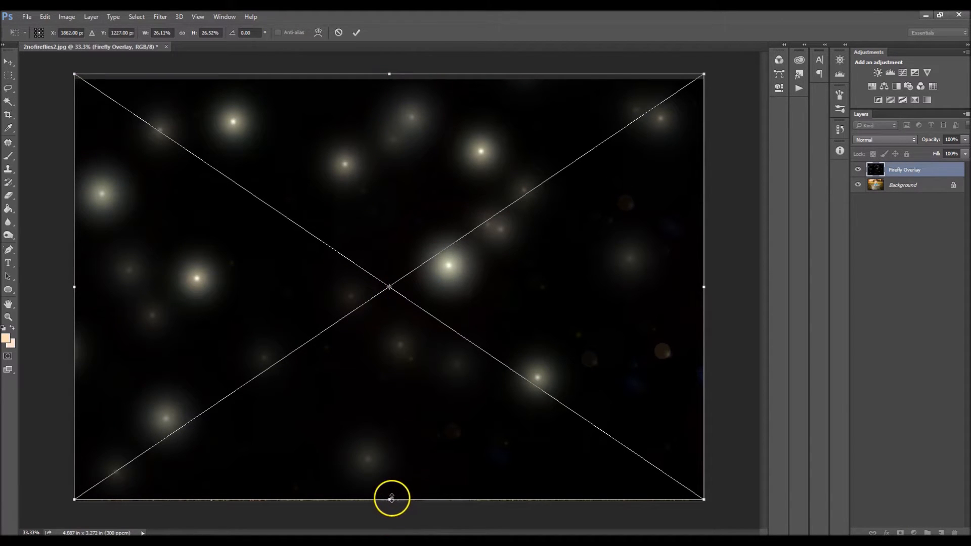
left_click_drag(391, 499, 390, 503)
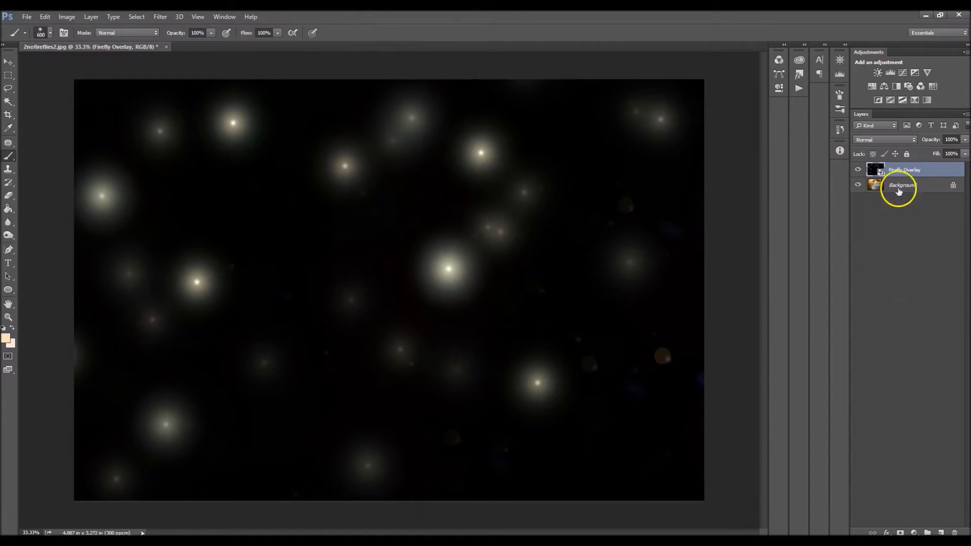
- Set the firefly layer's blend mode to Screen so only the glowing lights show
left_click(884, 140)
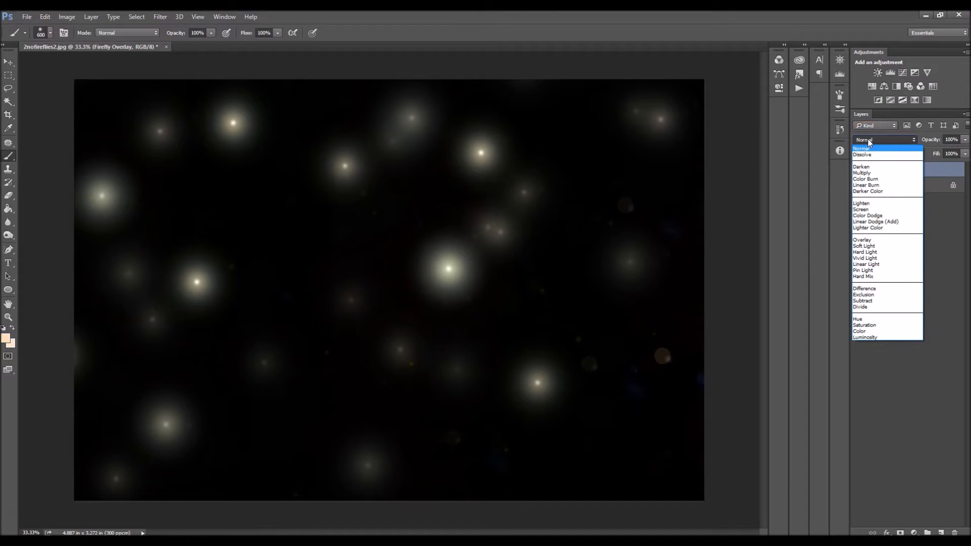
mouse_move(871, 208)
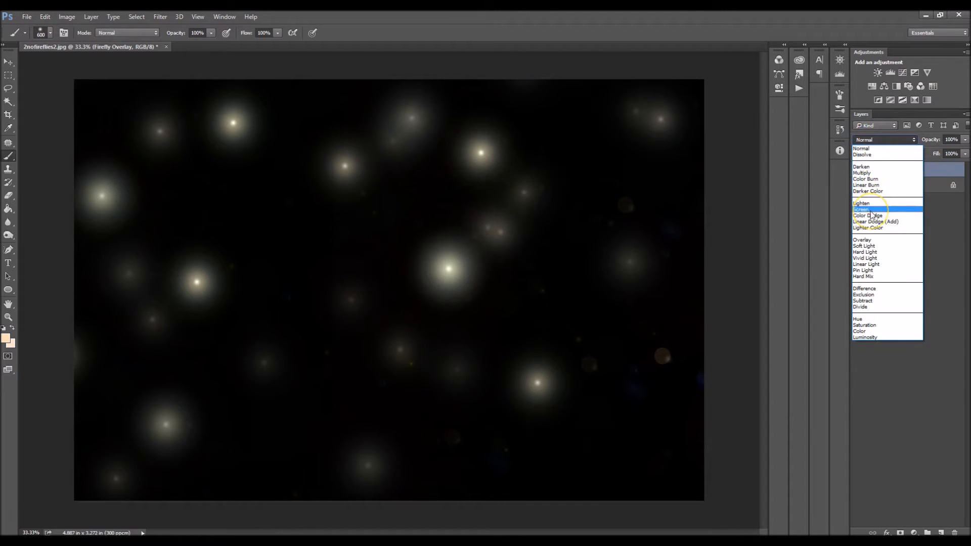
left_click(861, 203)
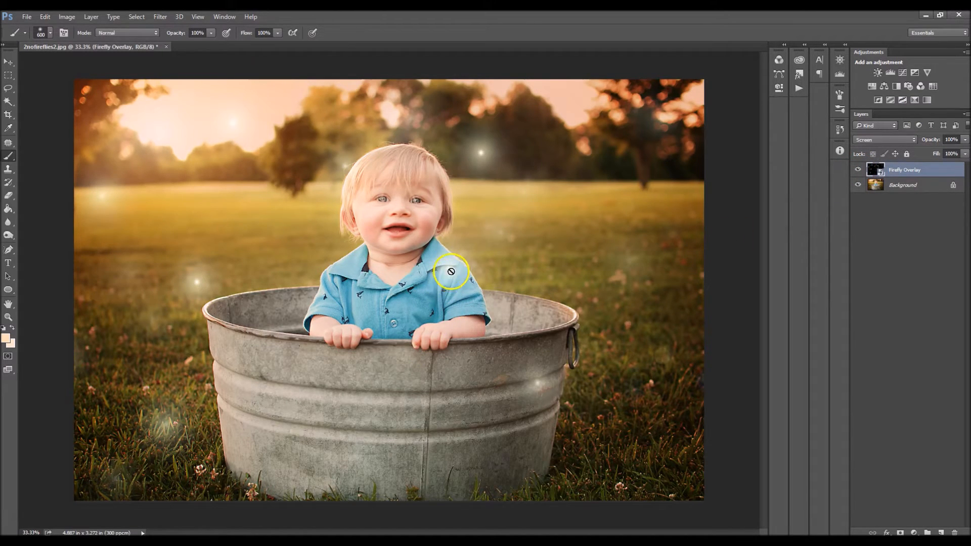
mouse_move(421, 307)
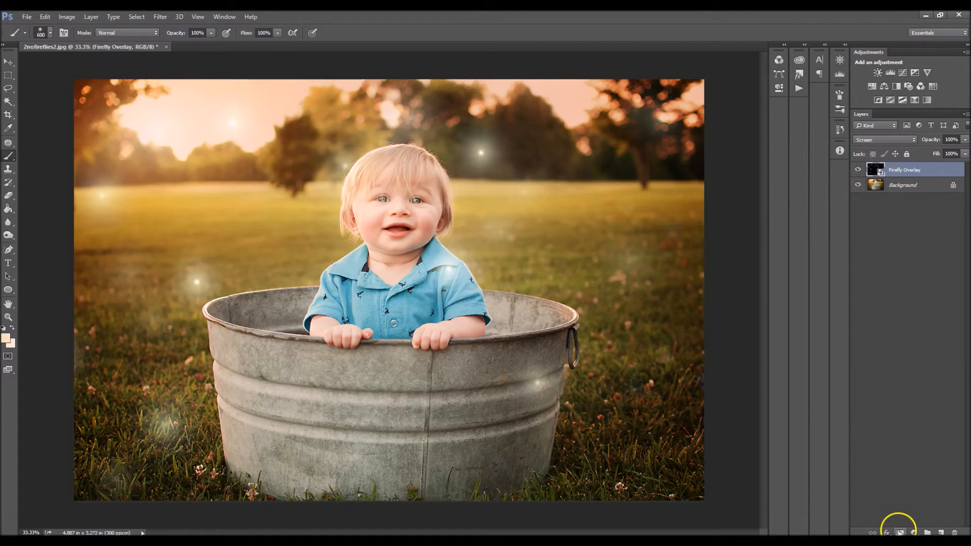
- Add a layer mask and paint black over the toddler's shirt and chin to hide the glow there
left_click(900, 533)
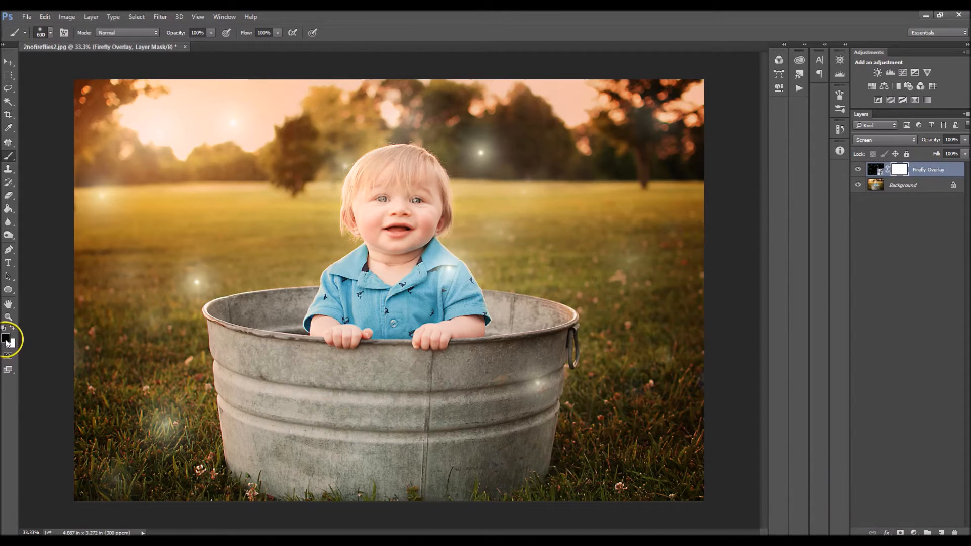
left_click(7, 340)
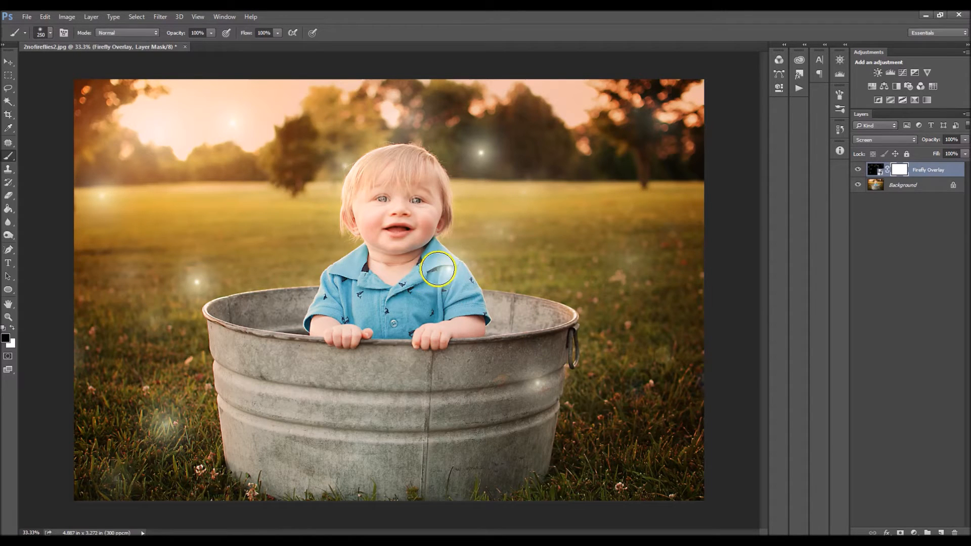
left_click_drag(438, 269, 463, 309)
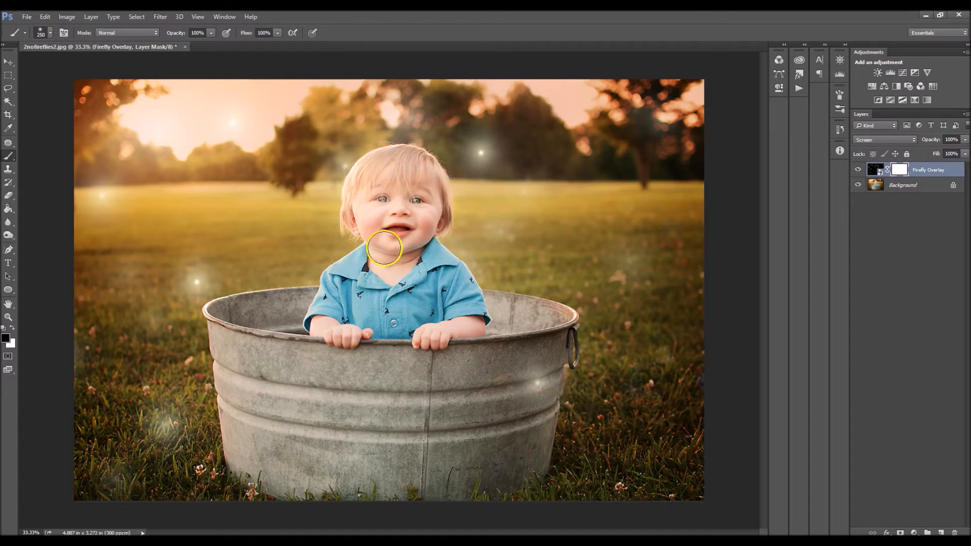
left_click(558, 327)
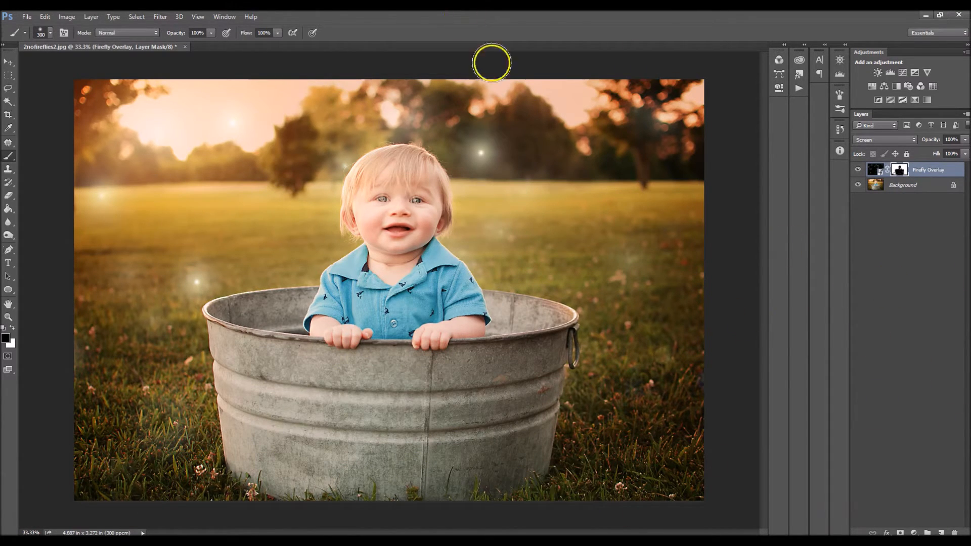
mouse_move(435, 301)
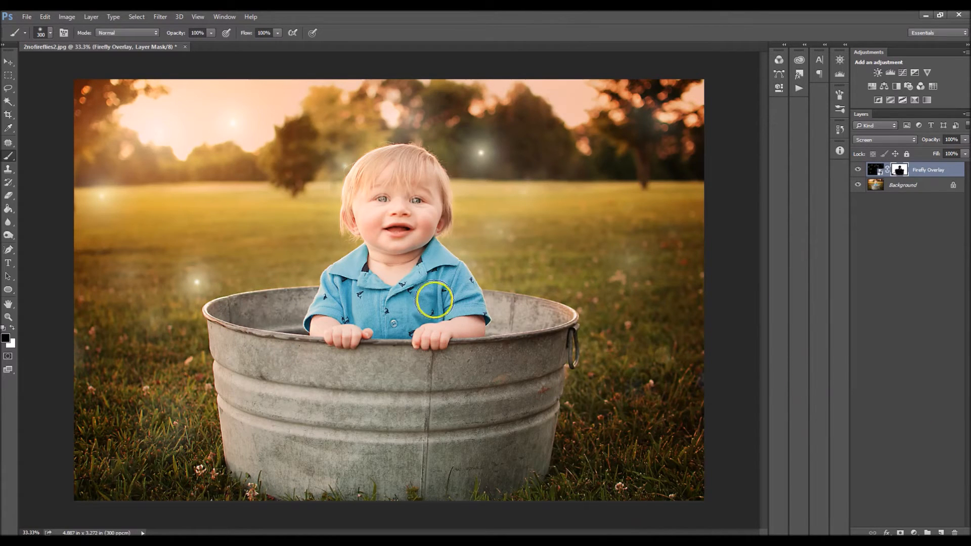
- Duplicate the firefly layer with Ctrl+J to create Firefly Overlay copy
left_click(874, 170)
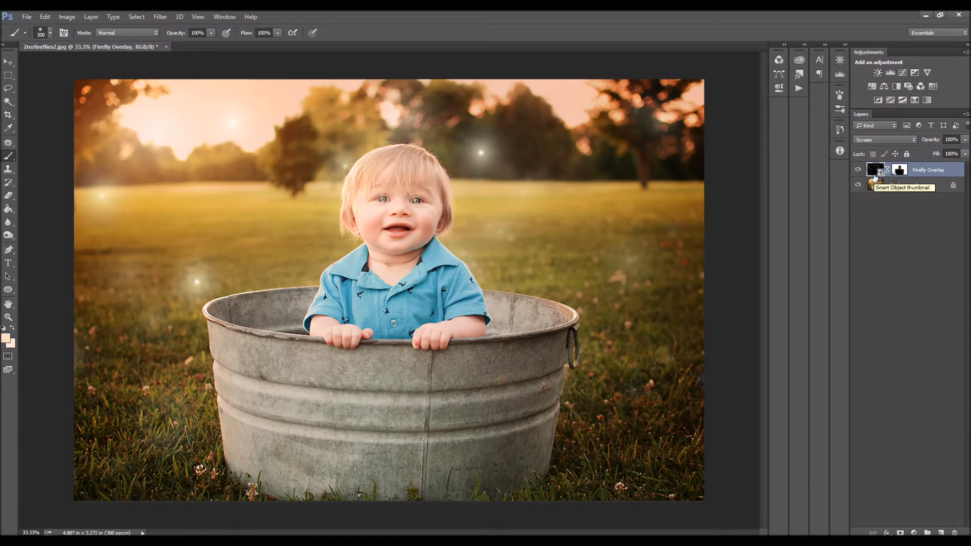
key("ctrl+j")
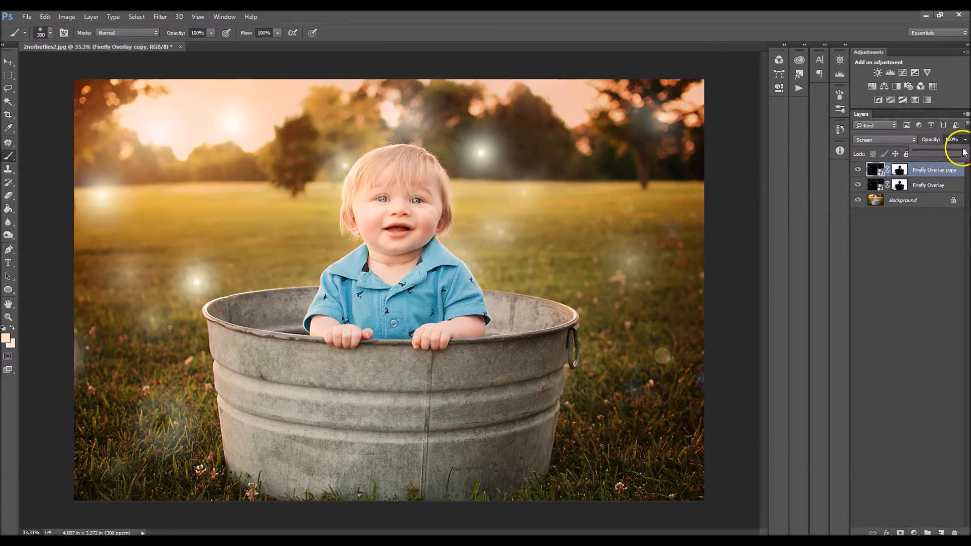
- Lower the Firefly Overlay copy layer's opacity for a subtler firefly boost
left_click_drag(962, 153, 946, 155)
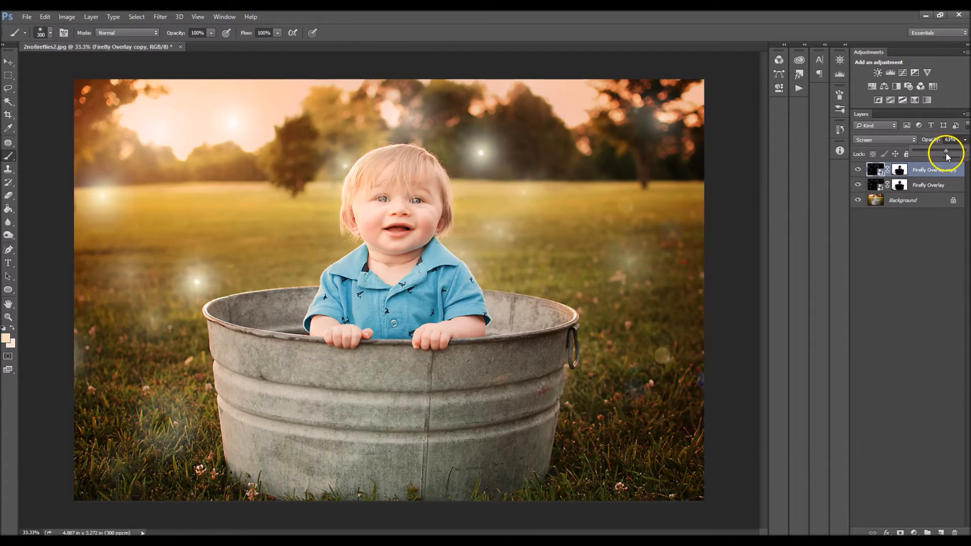
left_click_drag(948, 153, 942, 153)
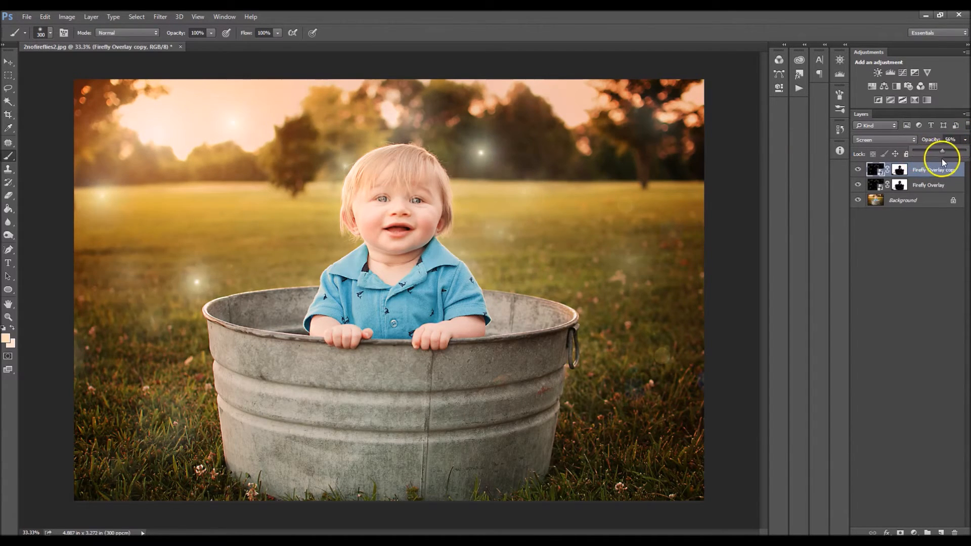
left_click_drag(942, 152, 937, 151)
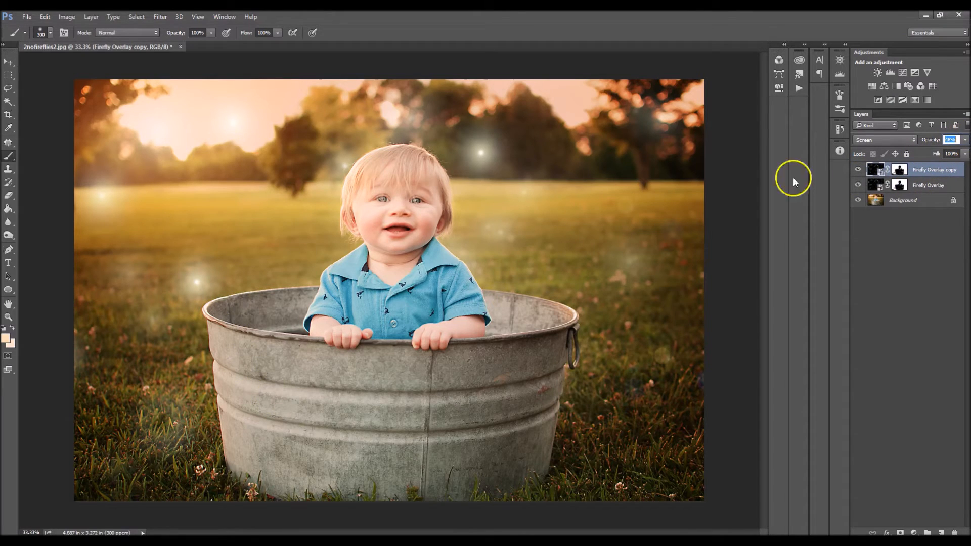
mouse_move(258, 248)
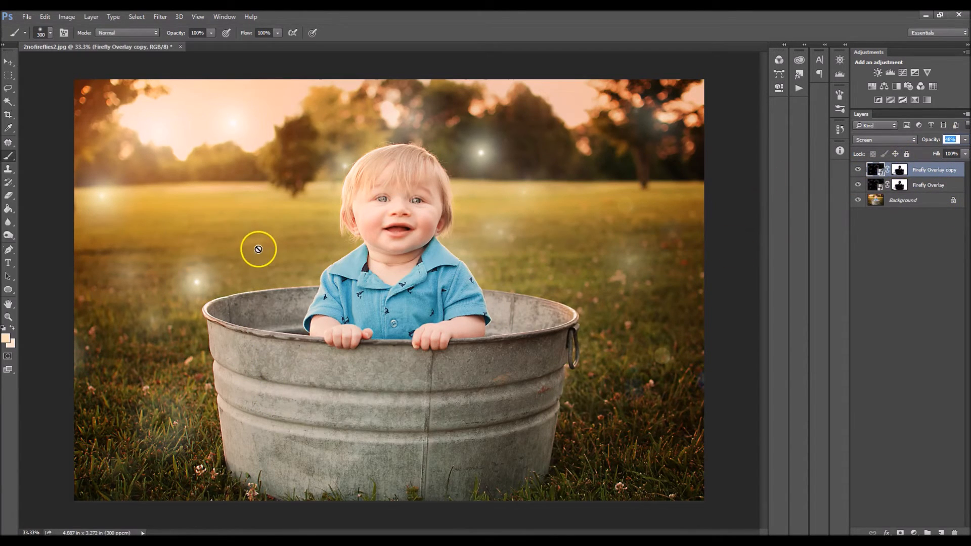
mouse_move(451, 187)
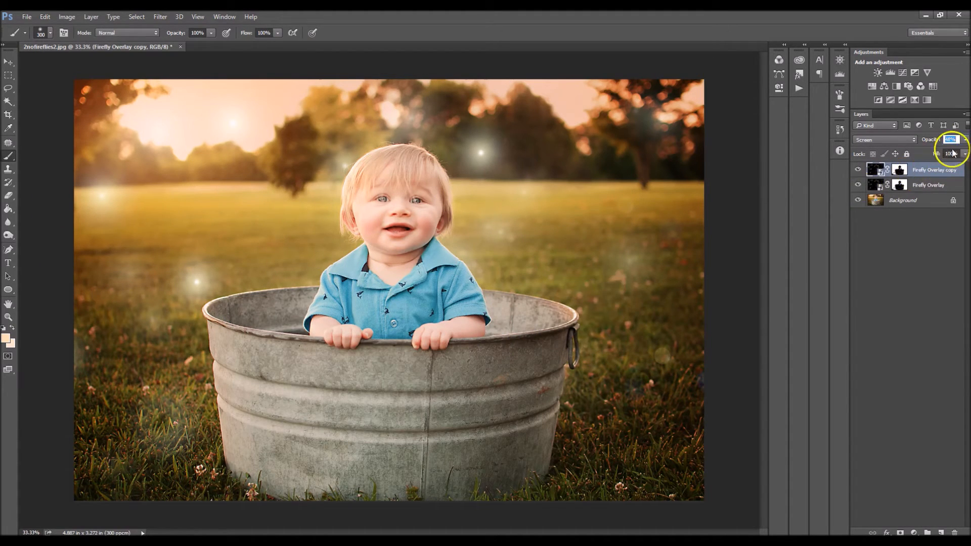
- Confirm the opacity and drag the copied fireflies to new positions across the scene
left_click(950, 139)
type("100")
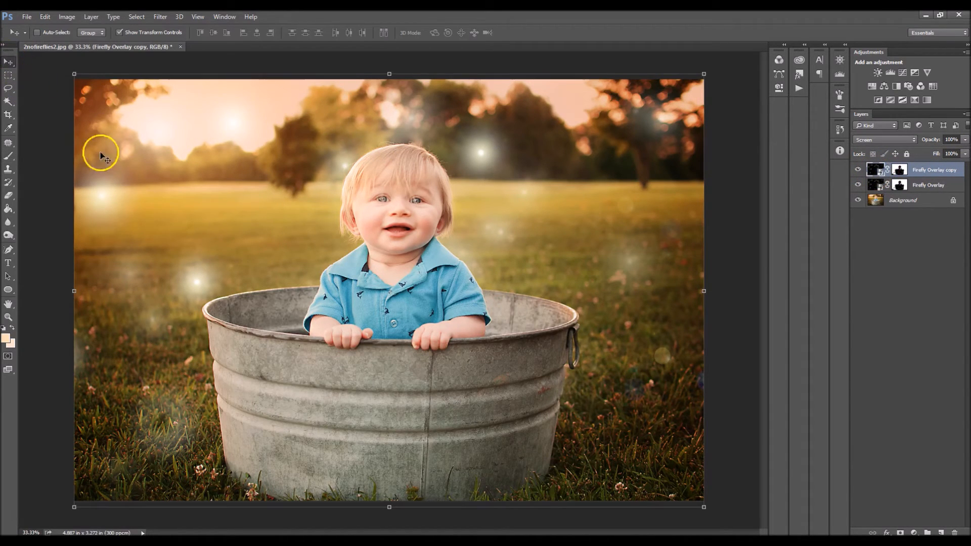
left_click_drag(100, 152, 232, 168)
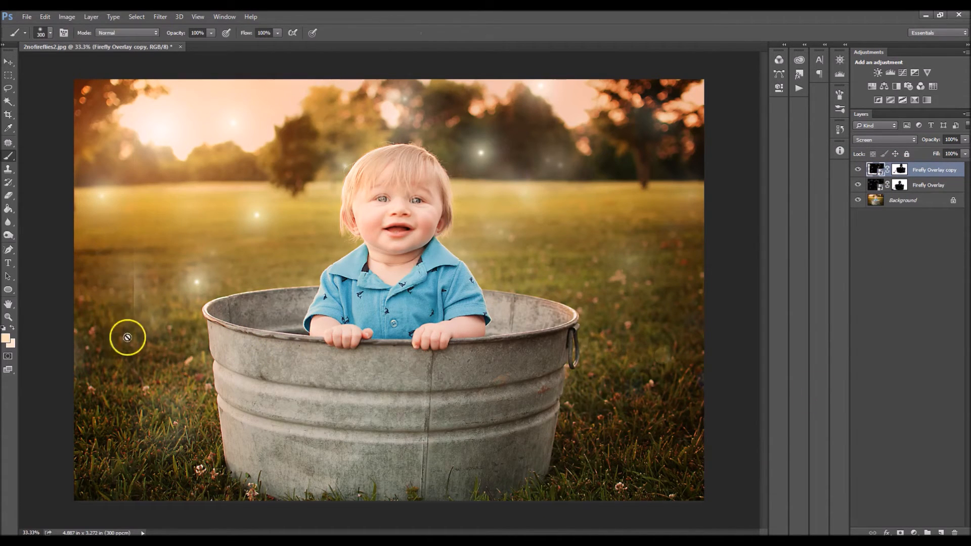
mouse_move(137, 256)
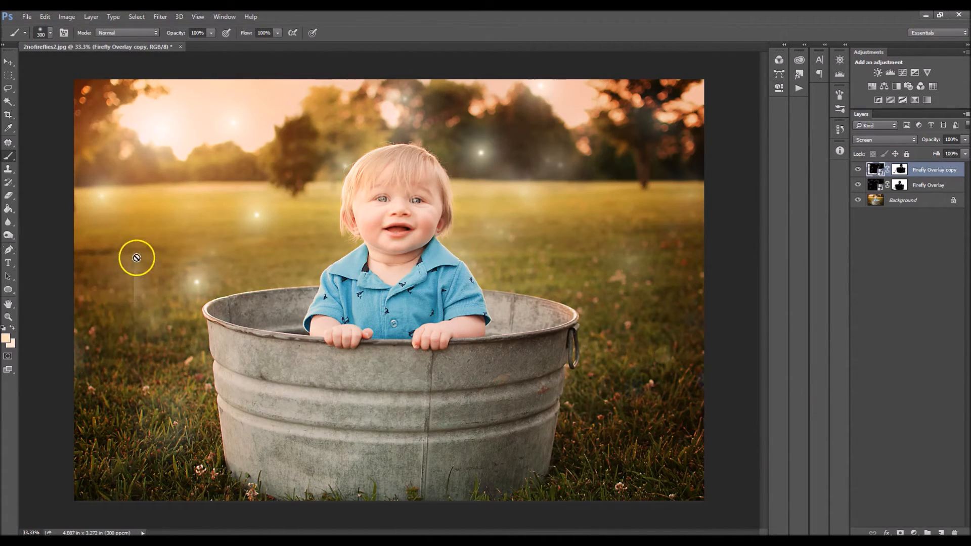
mouse_move(156, 293)
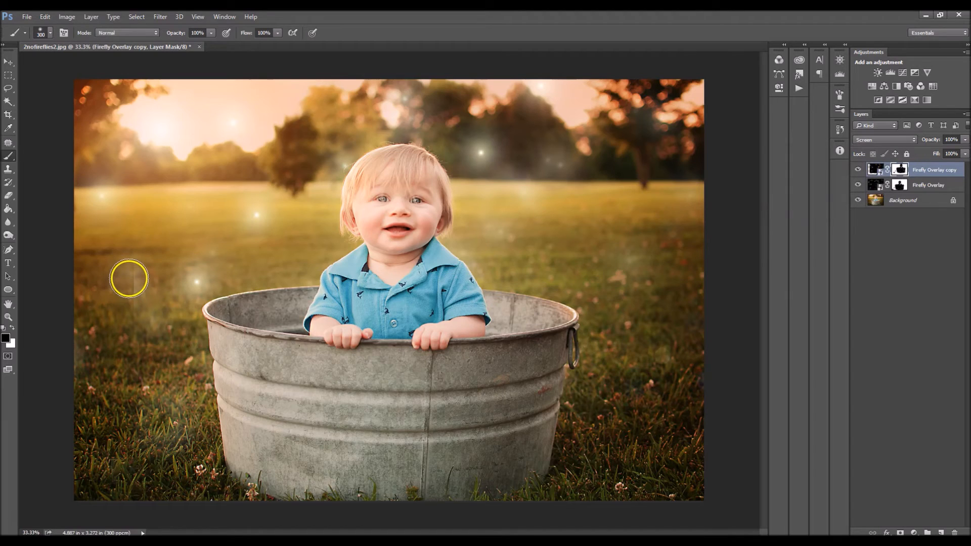
mouse_move(131, 287)
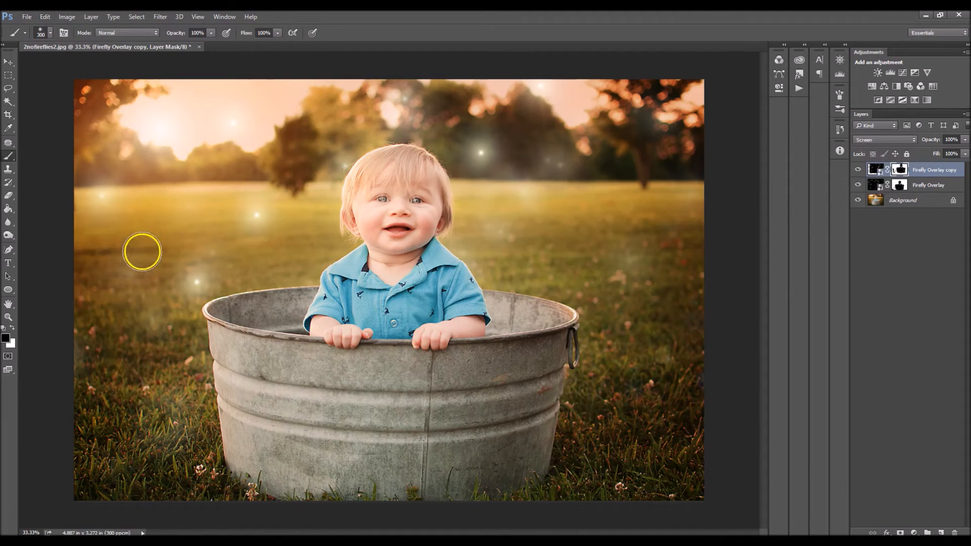
mouse_move(842, 175)
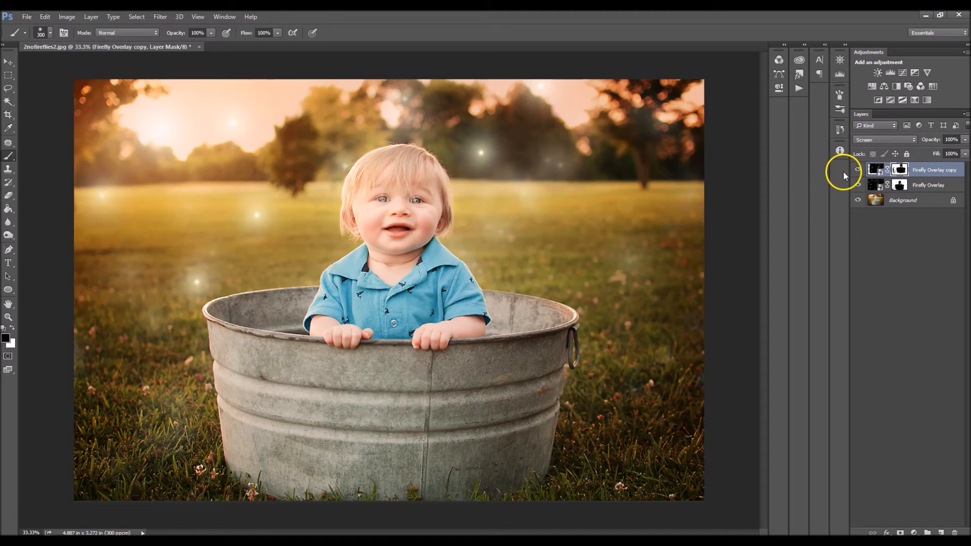
- Select the Firefly Overlay copy layer's mask to paint out fireflies over the child and tub
left_click(859, 169)
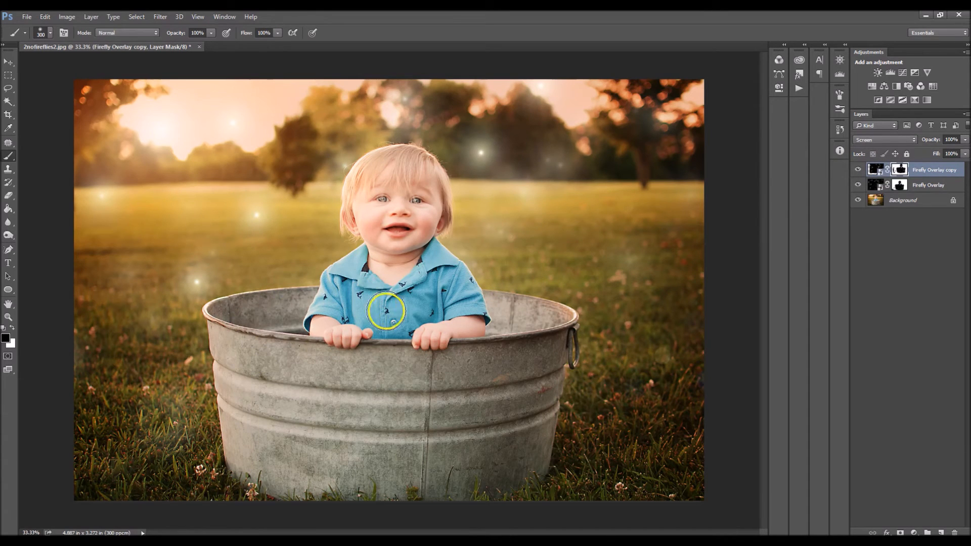
mouse_move(350, 328)
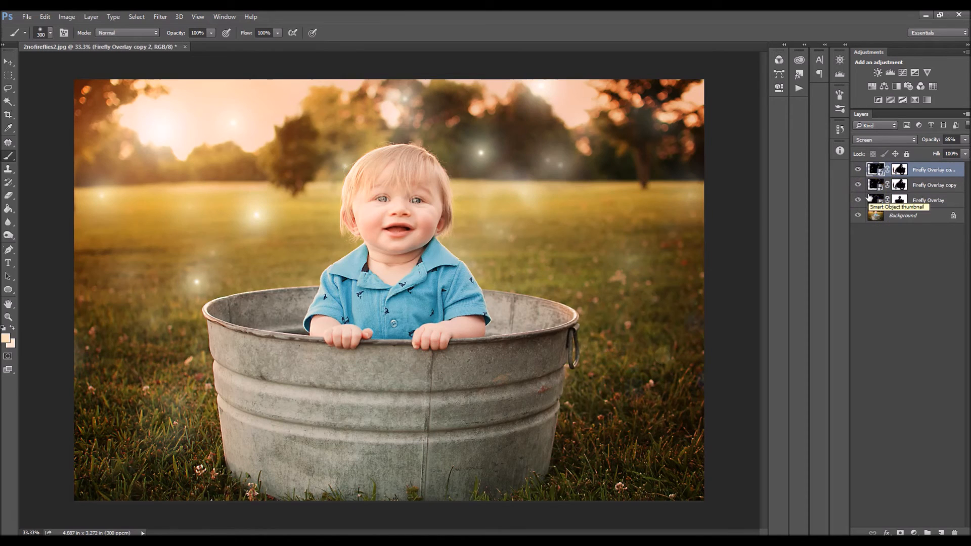
- Pick a firefly overlay layer to duplicate into Firefly Overlay copy 2 at 85% opacity
left_click(9, 62)
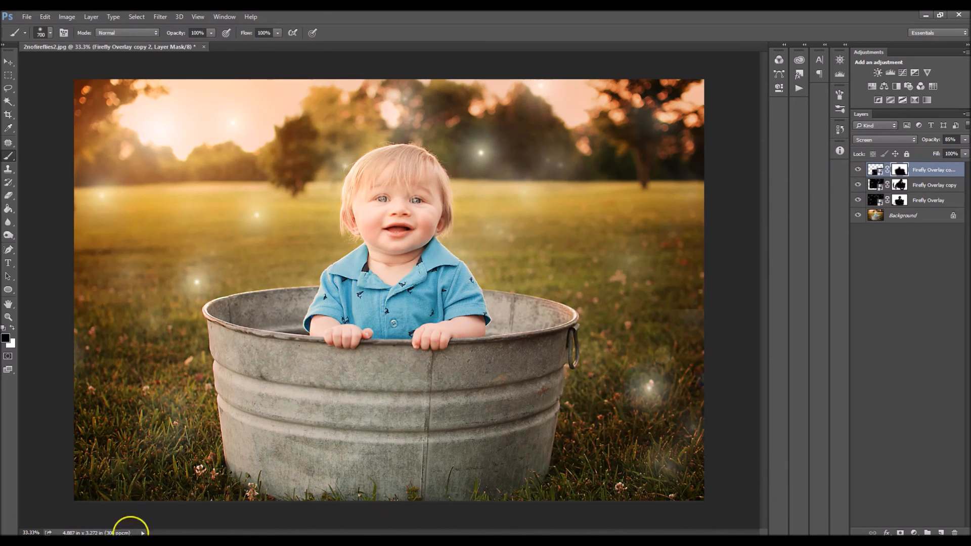
mouse_move(876, 332)
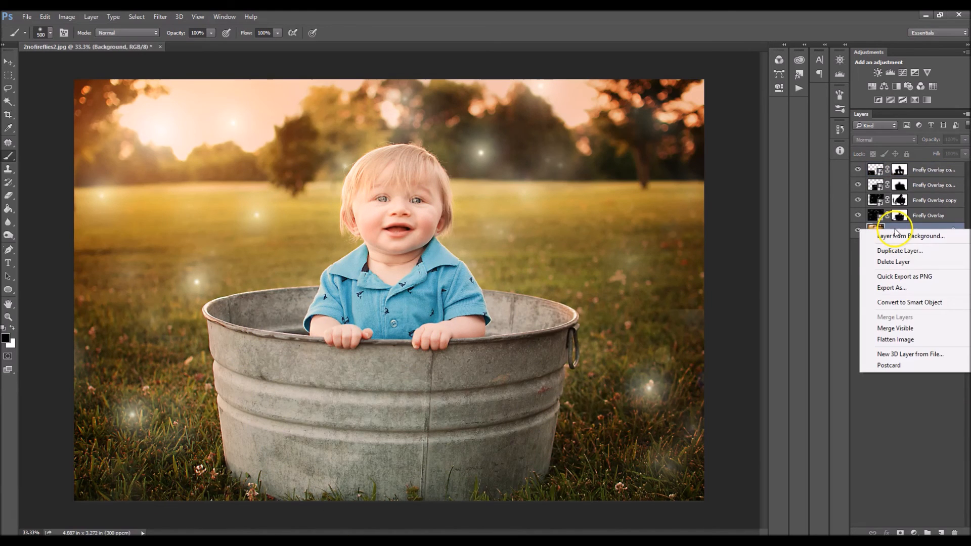
- Flatten all firefly layers and the photo into a single Background layer
left_click(895, 340)
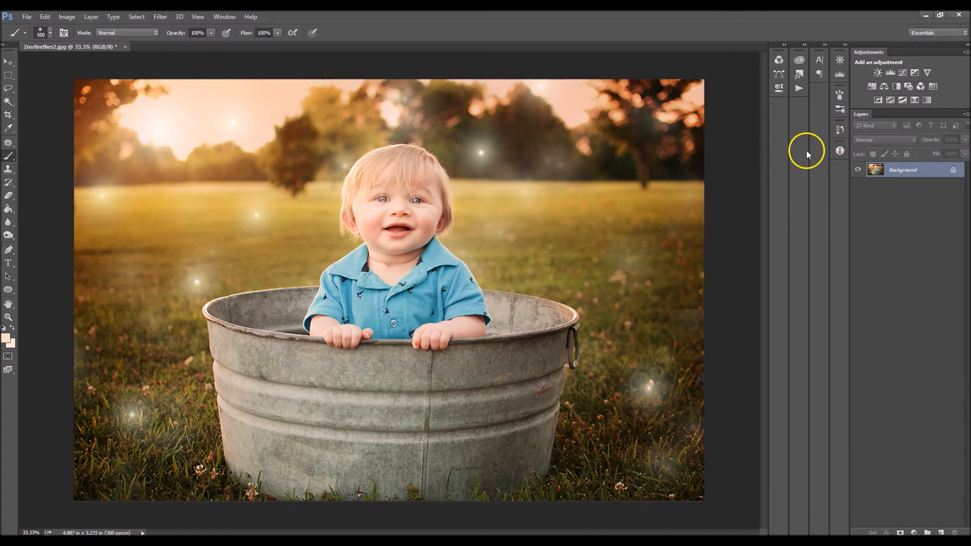
mouse_move(840, 129)
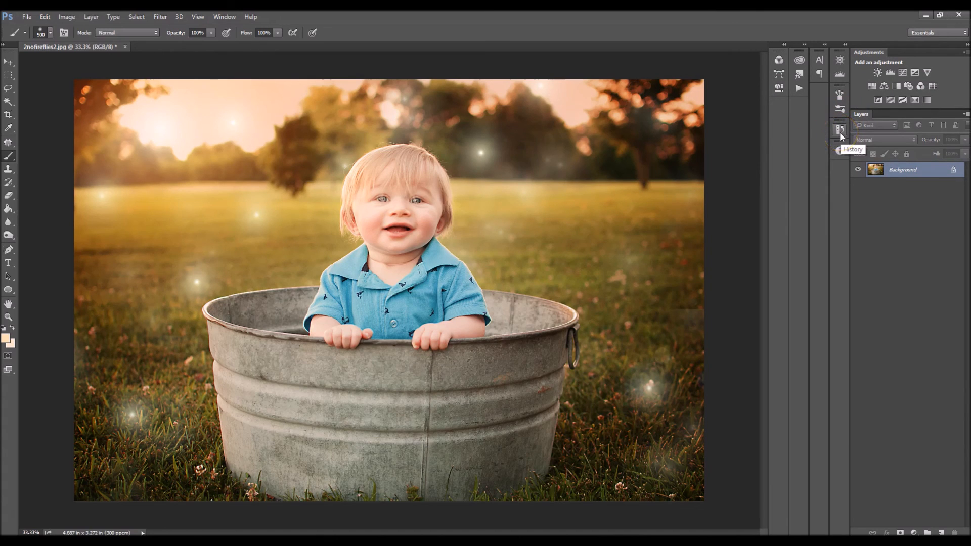